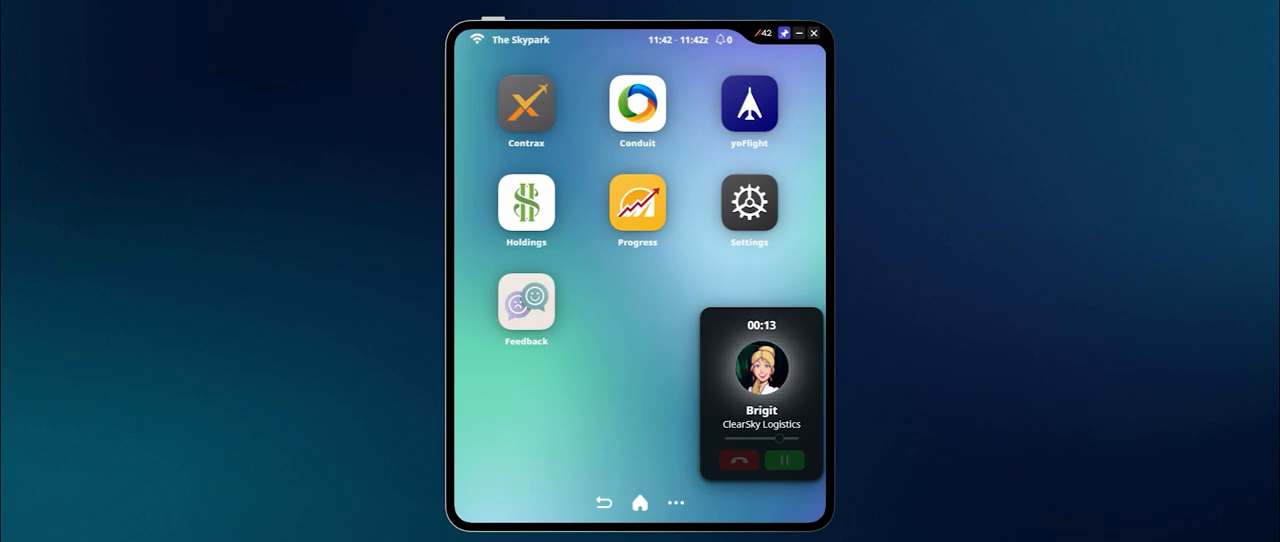
View the Contrax contracts map, return to the Skypad home screen, and launch Conduit.
left_click(526, 108)
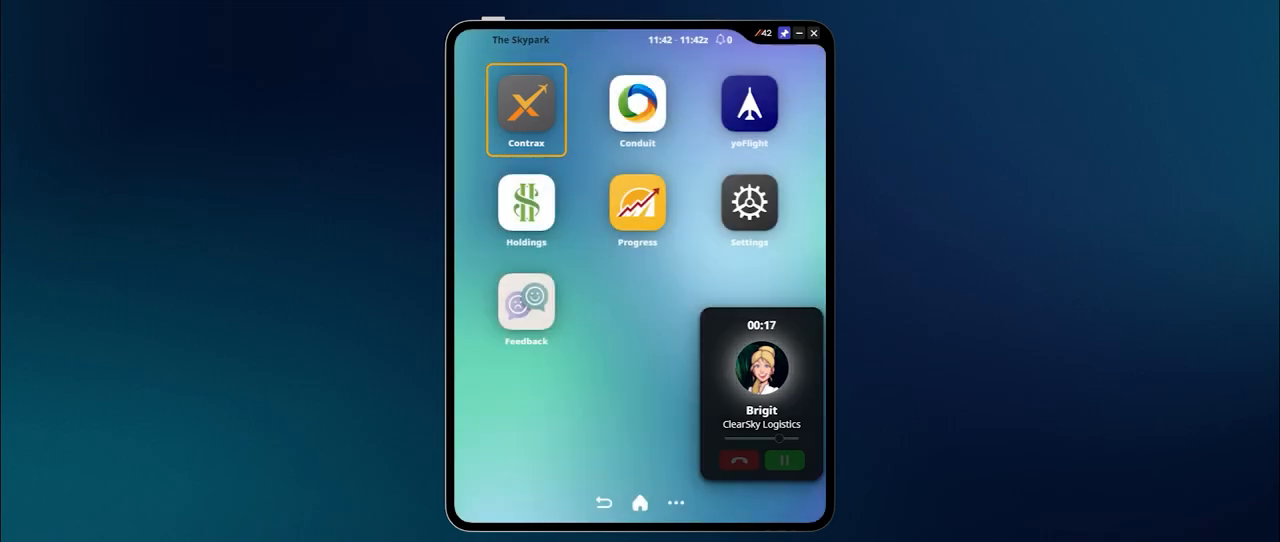
left_click(526, 108)
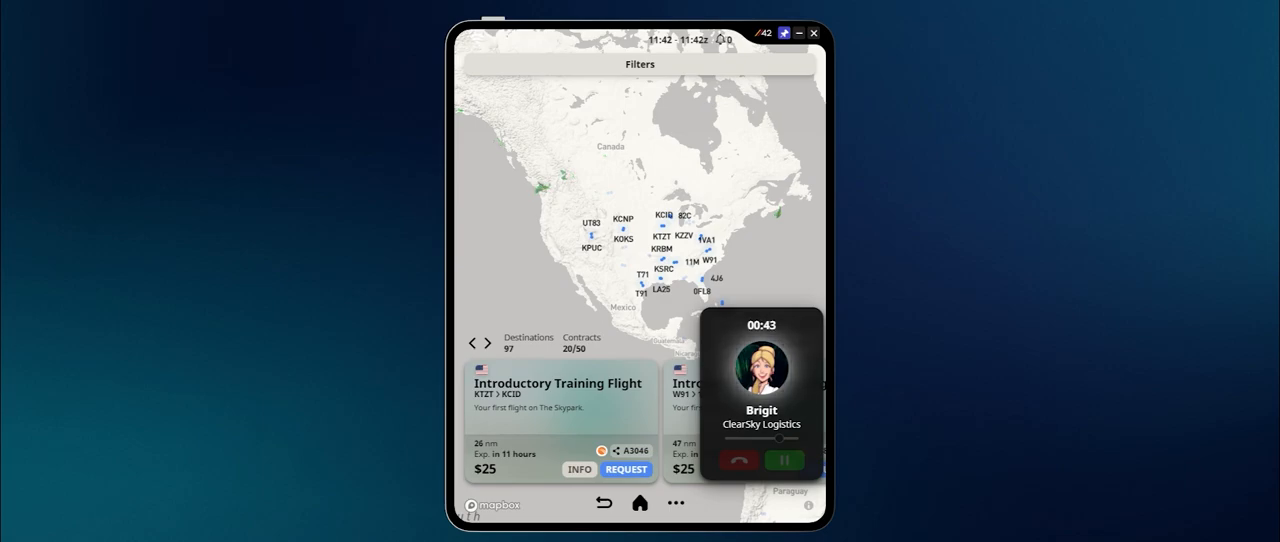
left_click(640, 502)
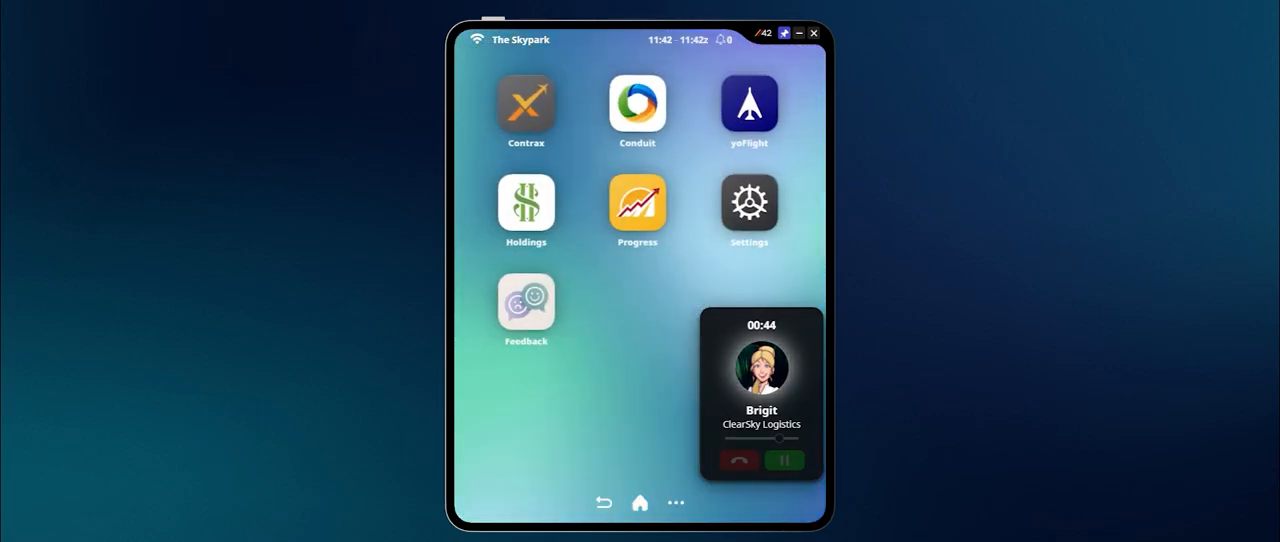
left_click(636, 104)
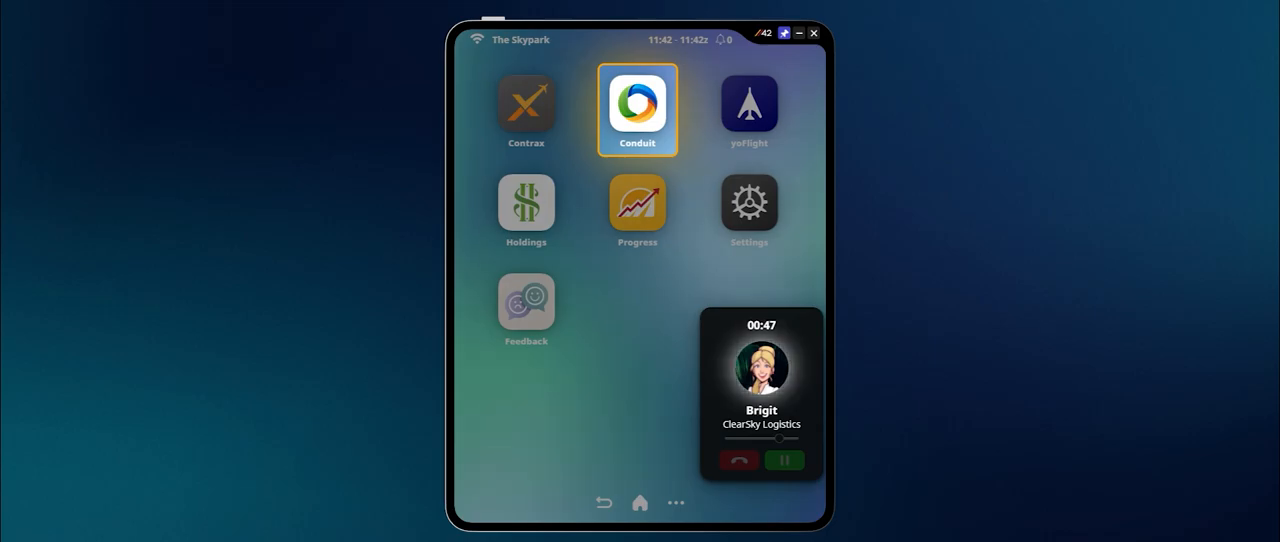